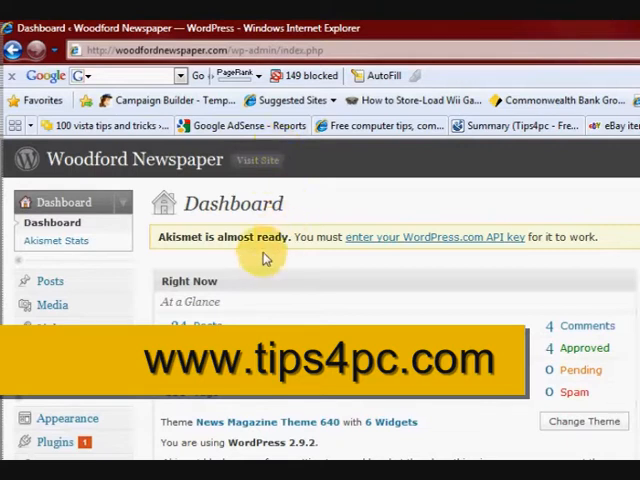
Step: Open the Users list showing Deb (Administrator) and mitz (Author)
{"action": "scroll", "scroll_direction": "down", "scroll_amount": 3}
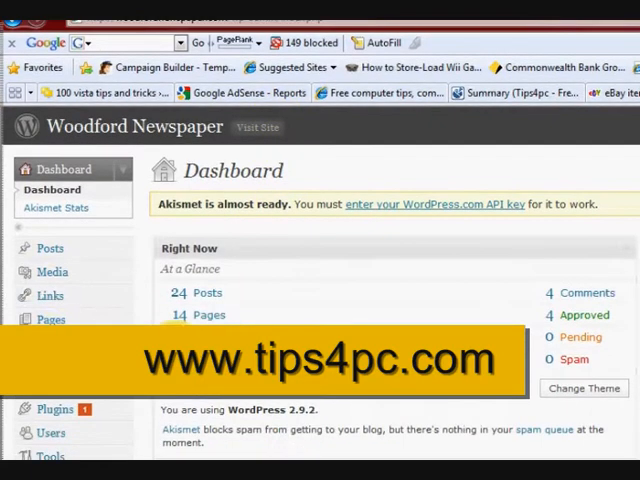
{"action": "scroll", "scroll_direction": "down", "scroll_amount": 3}
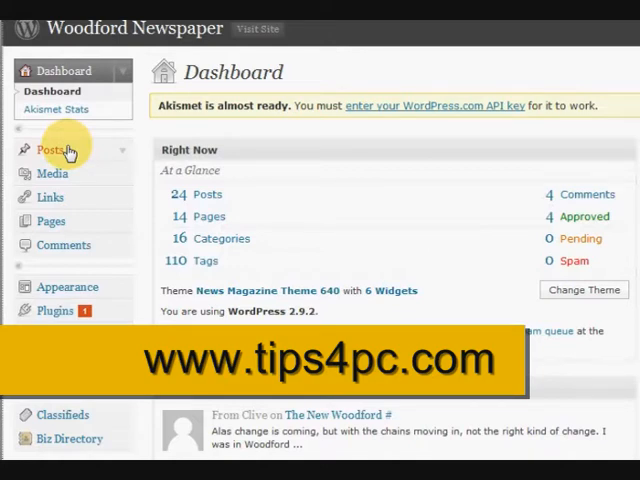
{"action": "scroll", "scroll_direction": "down", "scroll_amount": 3}
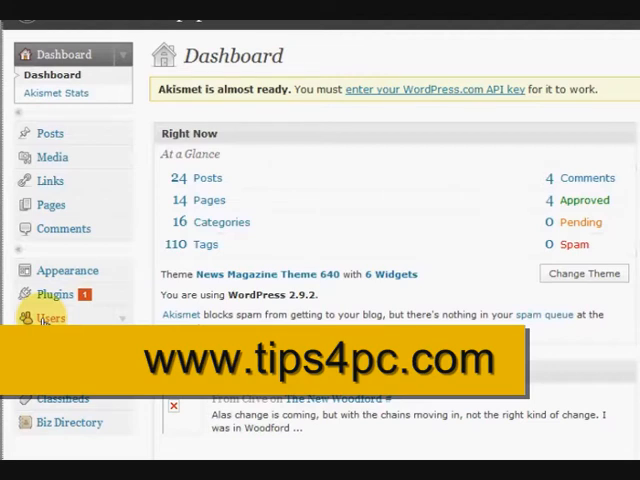
{"action": "left_click", "coordinate": [51, 317]}
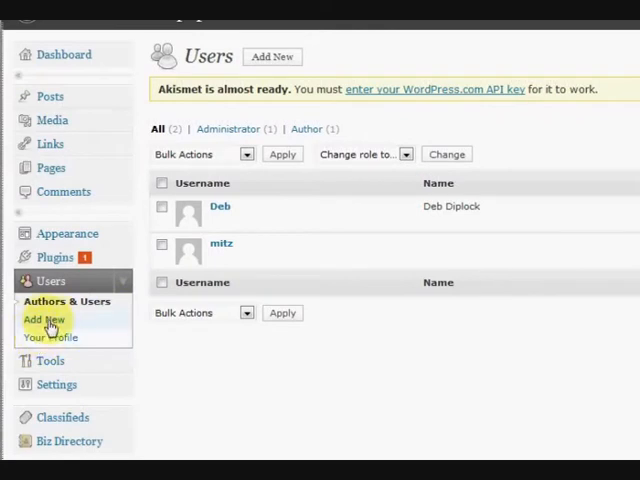
{"action": "mouse_move", "coordinate": [50, 320]}
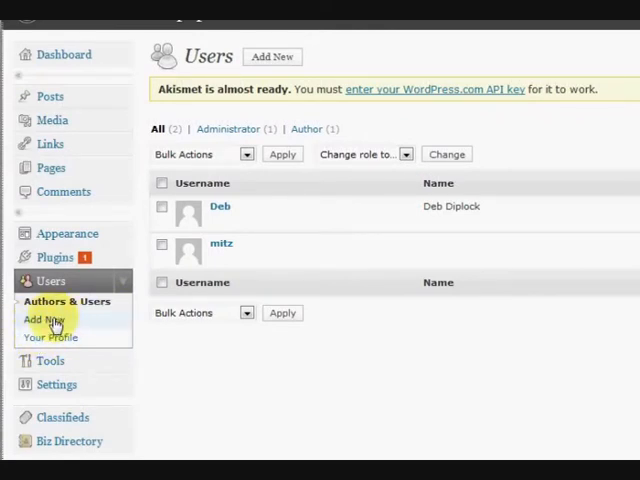
Step: Fill the Add New User form for Mick with names, hotmail email and password
{"action": "left_click", "coordinate": [44, 318]}
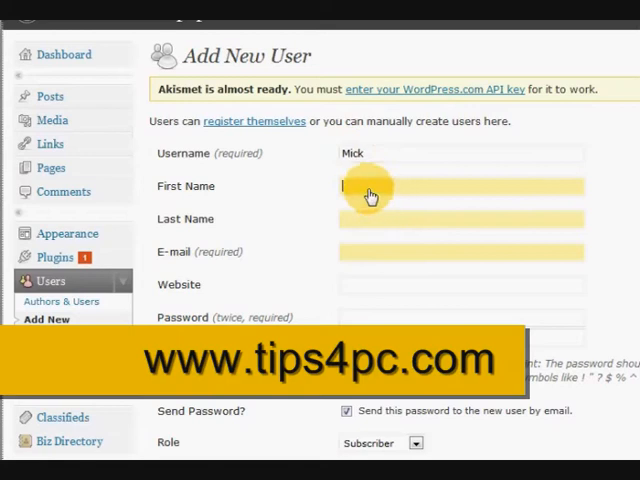
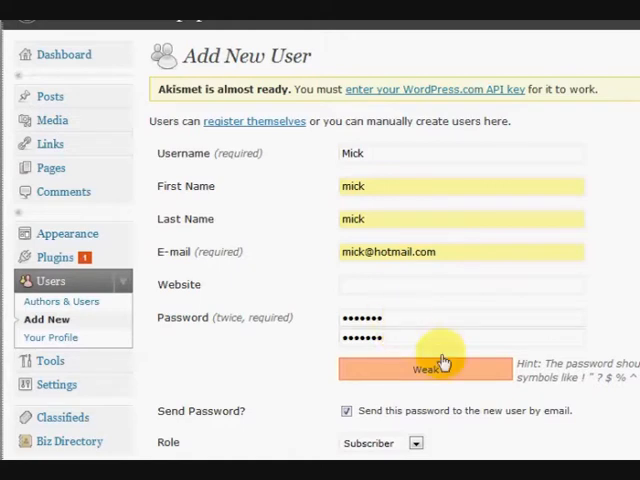
Step: Add Mick as an Author with the password email option unchecked
{"action": "scroll", "scroll_direction": "down", "scroll_amount": 3}
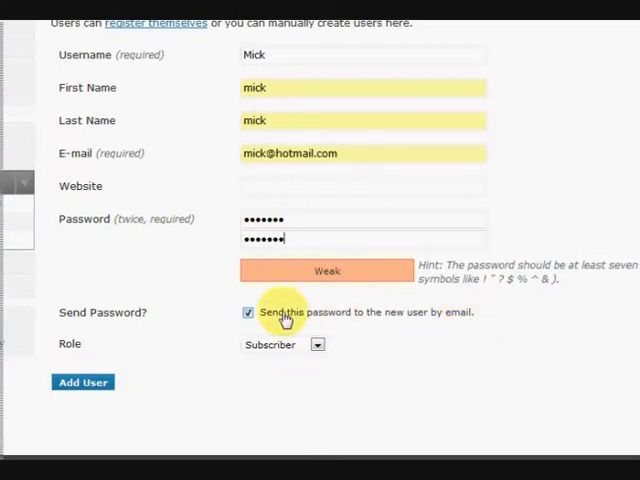
{"action": "left_click", "coordinate": [247, 312]}
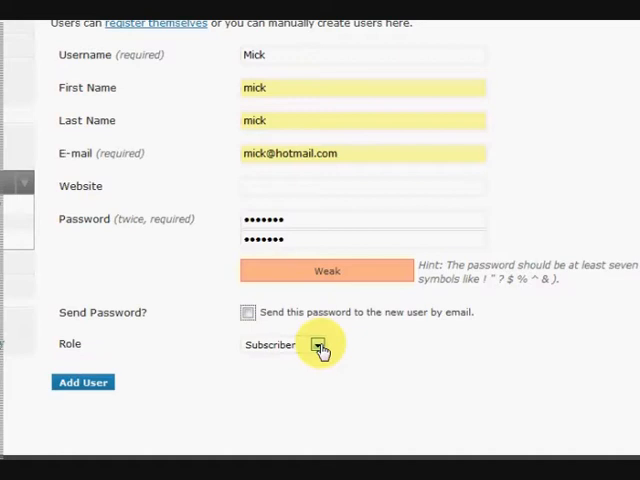
{"action": "left_click", "coordinate": [316, 343]}
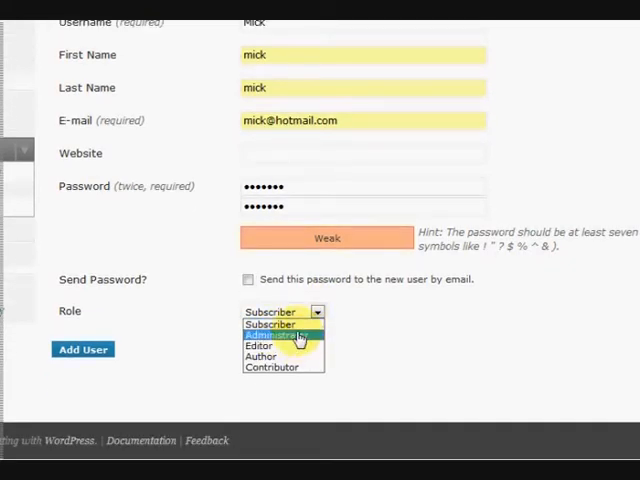
{"action": "mouse_move", "coordinate": [258, 346]}
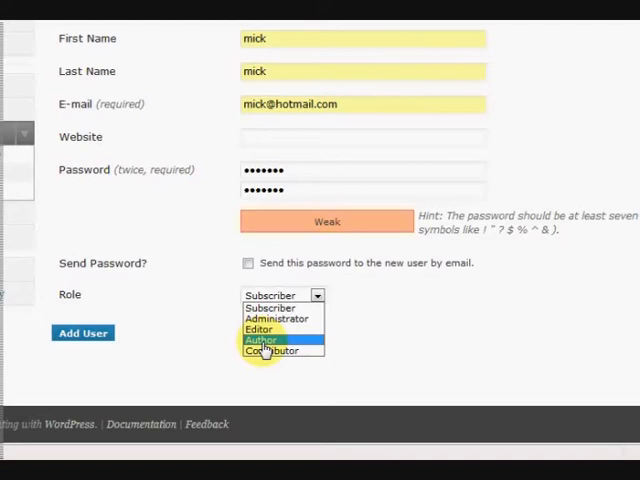
{"action": "left_click", "coordinate": [261, 340]}
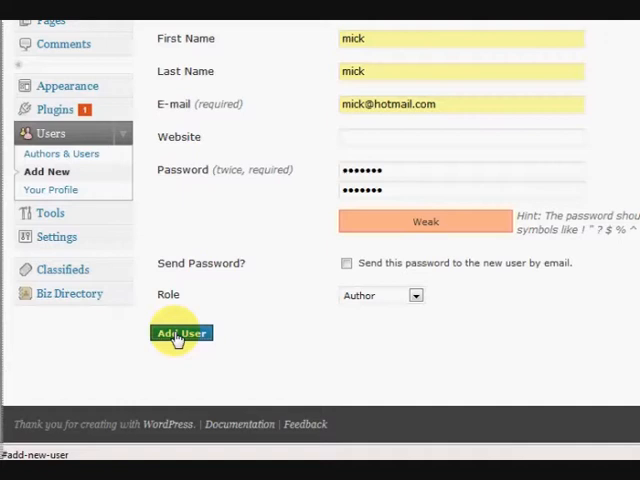
{"action": "left_click", "coordinate": [181, 332]}
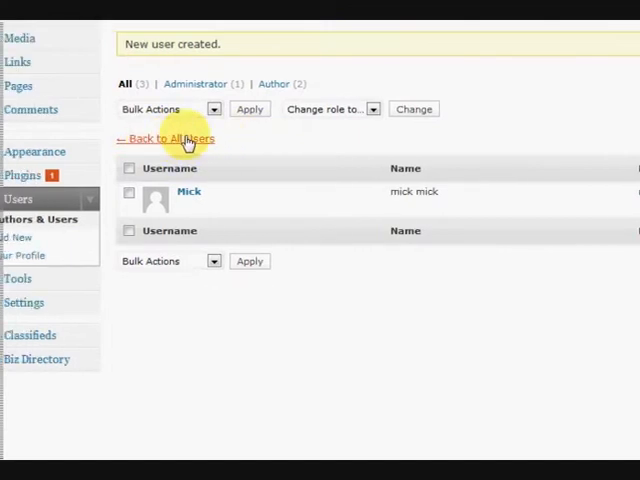
Step: Return to all users and view Mick's E-mail, Role and Posts columns
{"action": "left_click", "coordinate": [166, 138]}
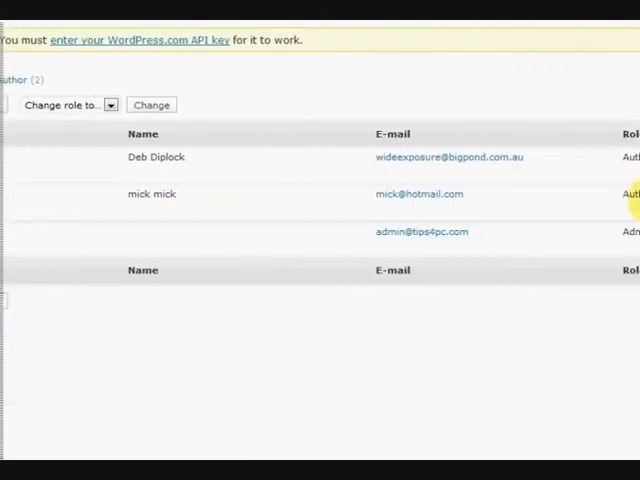
{"action": "scroll", "scroll_direction": "right", "scroll_amount": 3}
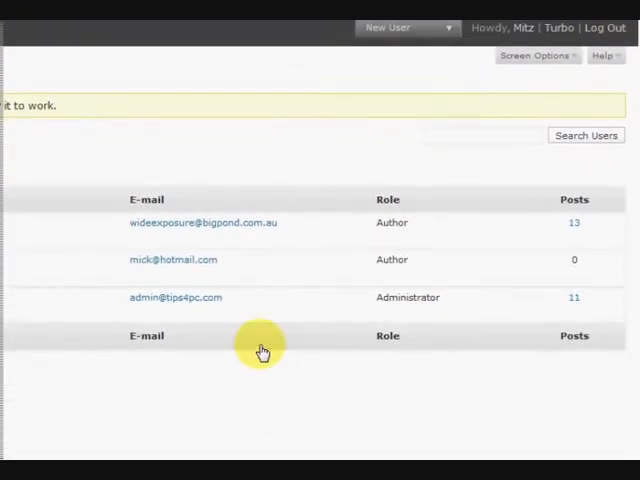
Step: Log out of the admin account and log in as mick
{"action": "left_click", "coordinate": [609, 27]}
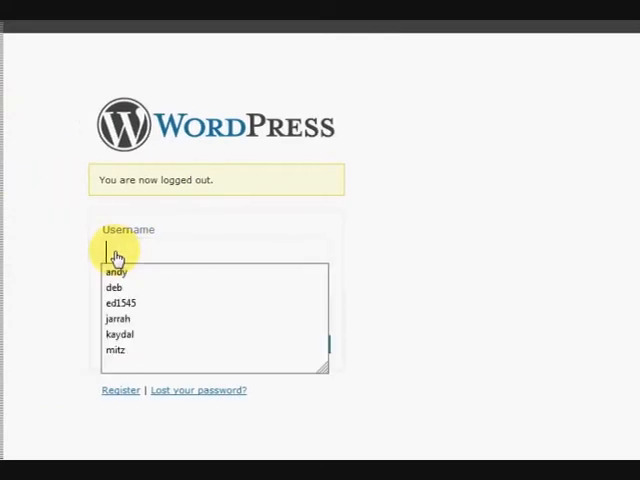
{"action": "type", "text": "mick"}
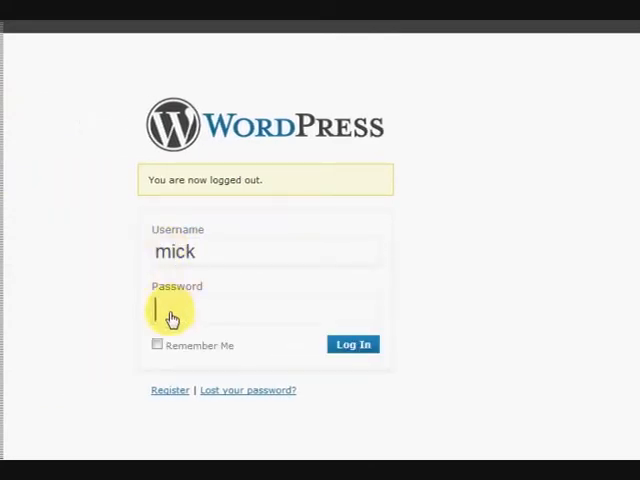
{"action": "type", "text": "password"}
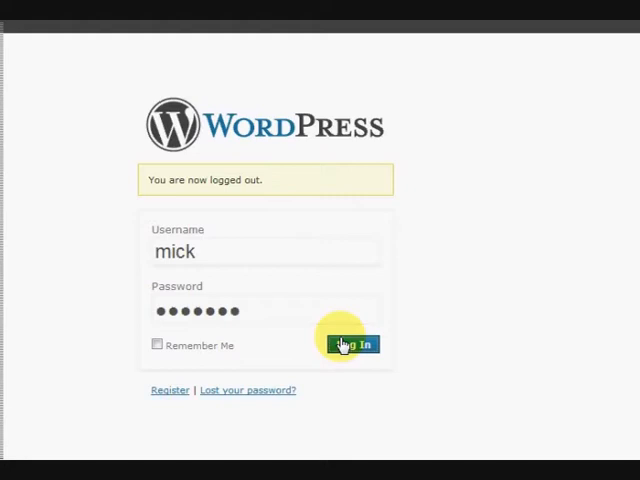
{"action": "left_click", "coordinate": [353, 344]}
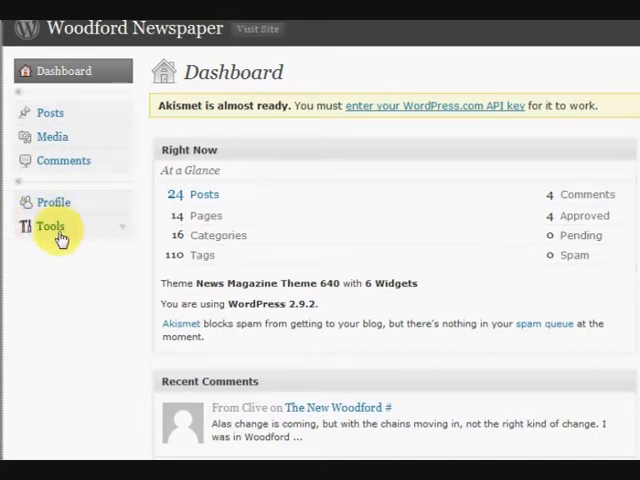
Step: Browse the Tools and Profile pages, then scroll the Media Library
{"action": "left_click", "coordinate": [50, 225]}
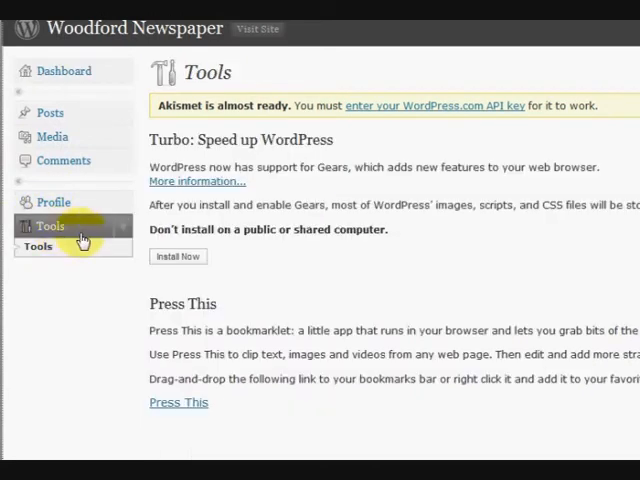
{"action": "mouse_move", "coordinate": [113, 215]}
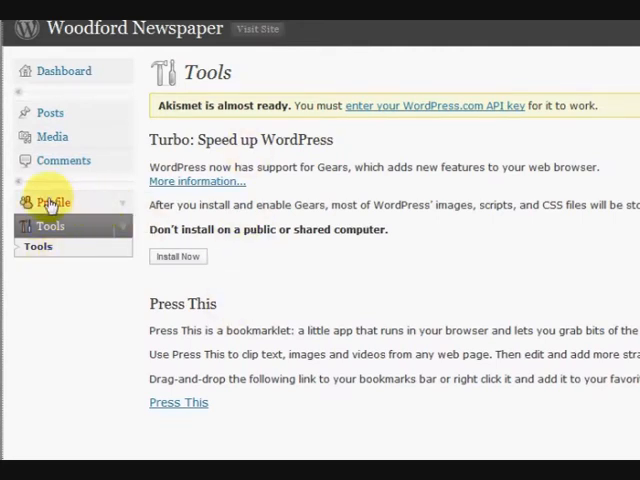
{"action": "left_click", "coordinate": [56, 202]}
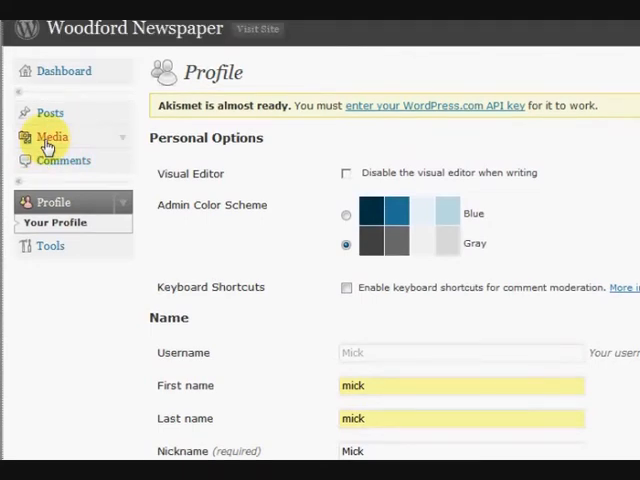
{"action": "left_click", "coordinate": [51, 136]}
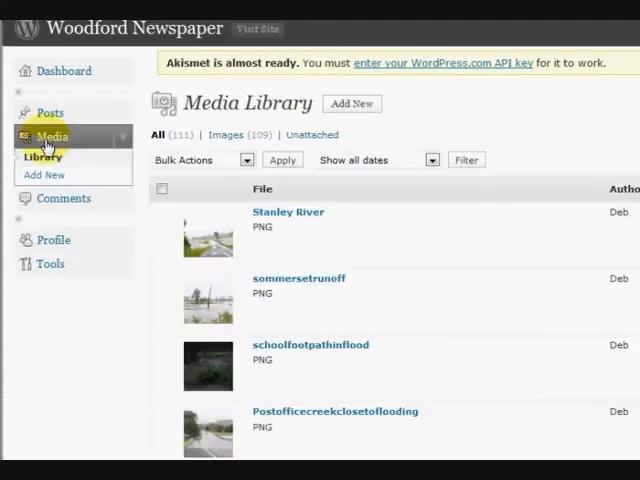
{"action": "scroll", "scroll_direction": "down", "scroll_amount": 3}
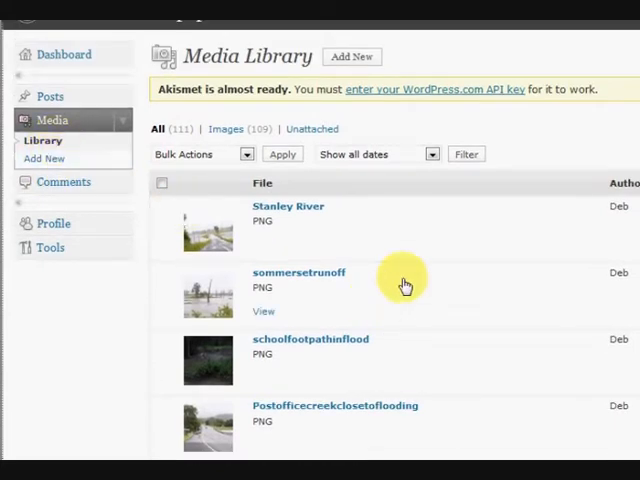
{"action": "scroll", "scroll_direction": "down", "scroll_amount": 3}
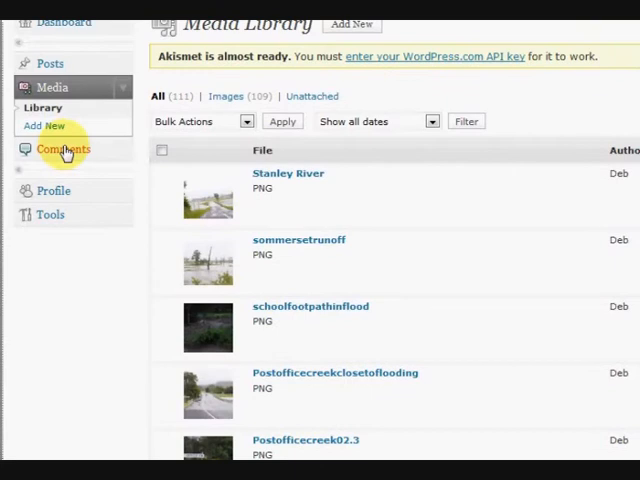
{"action": "left_click", "coordinate": [63, 149]}
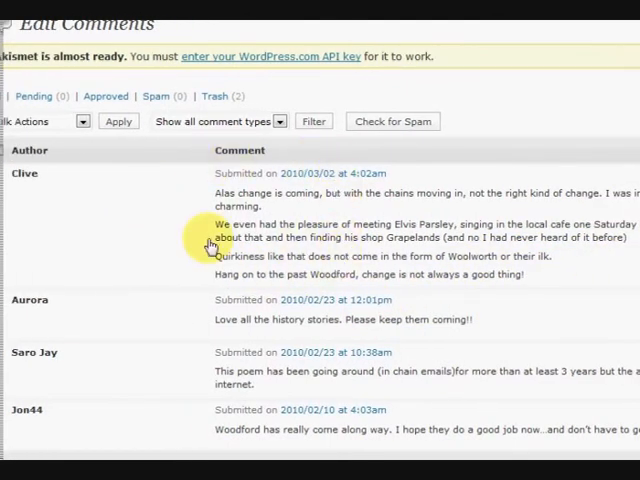
{"action": "scroll", "scroll_direction": "down", "scroll_amount": 3}
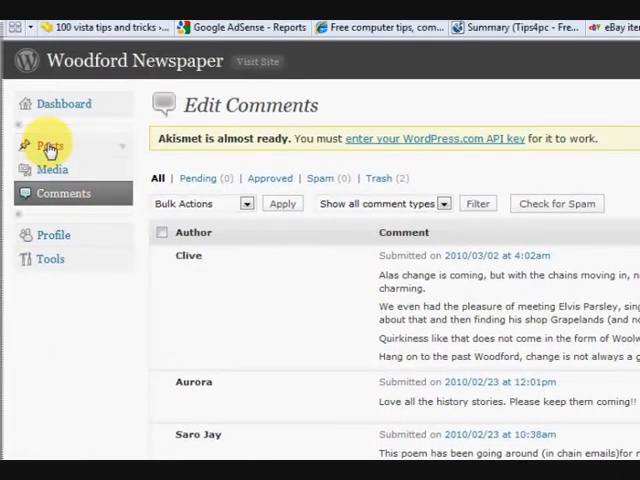
{"action": "left_click", "coordinate": [50, 145]}
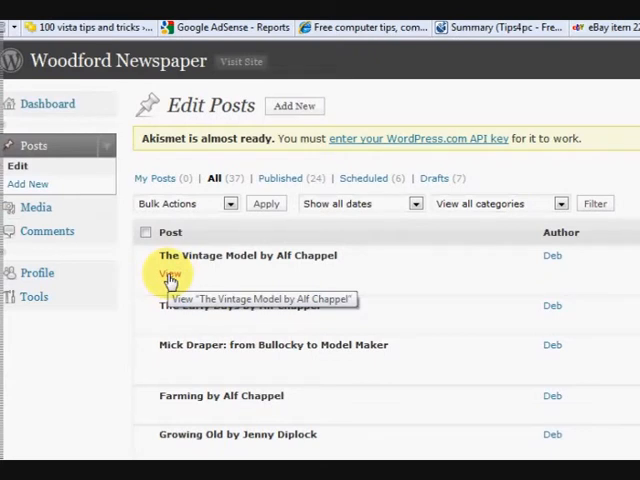
{"action": "left_click", "coordinate": [170, 274]}
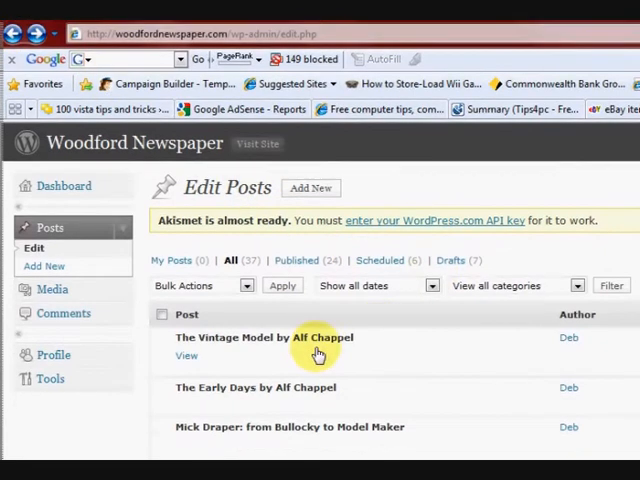
{"action": "scroll", "scroll_direction": "down", "scroll_amount": 3}
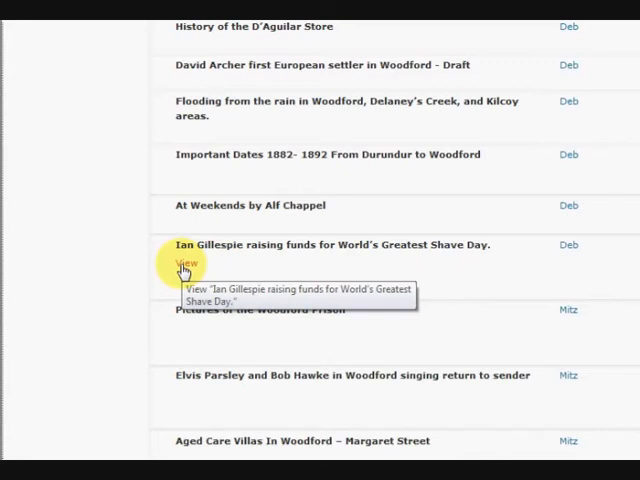
{"action": "left_click", "coordinate": [186, 270]}
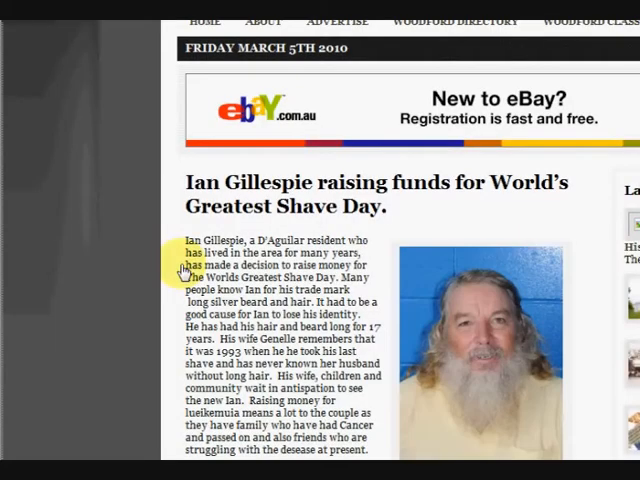
{"action": "scroll", "scroll_direction": "up", "scroll_amount": 3}
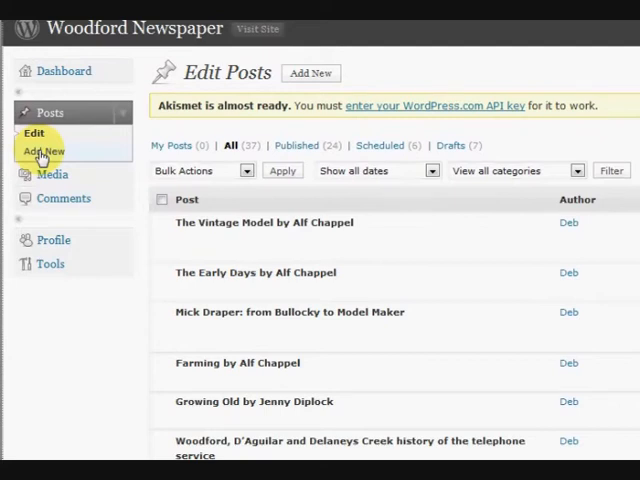
Step: Open Add New Post and scroll through its publish, tag, category and SEO panels
{"action": "left_click", "coordinate": [45, 150]}
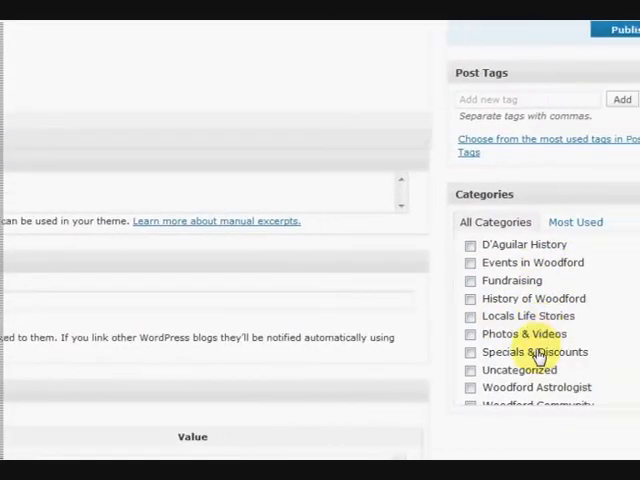
{"action": "scroll", "scroll_direction": "down", "scroll_amount": 3}
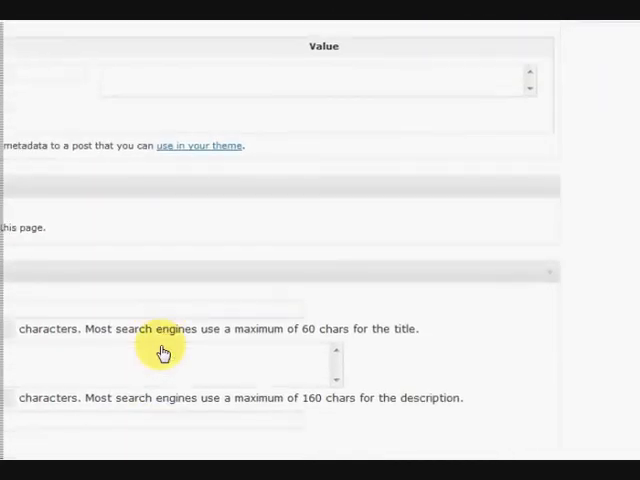
{"action": "scroll", "scroll_direction": "down", "scroll_amount": 3}
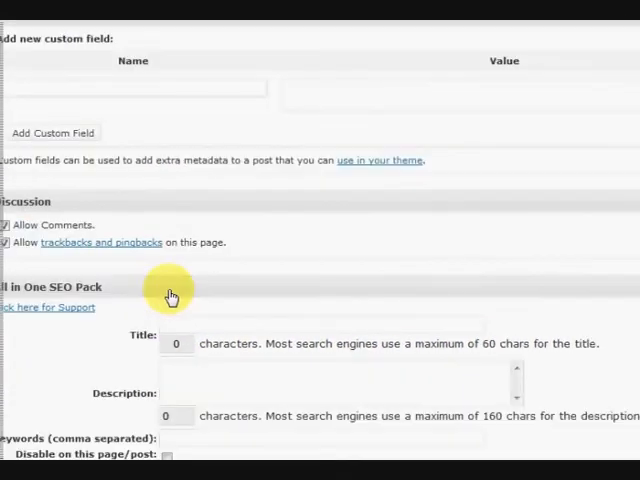
{"action": "scroll", "scroll_direction": "up", "scroll_amount": 3}
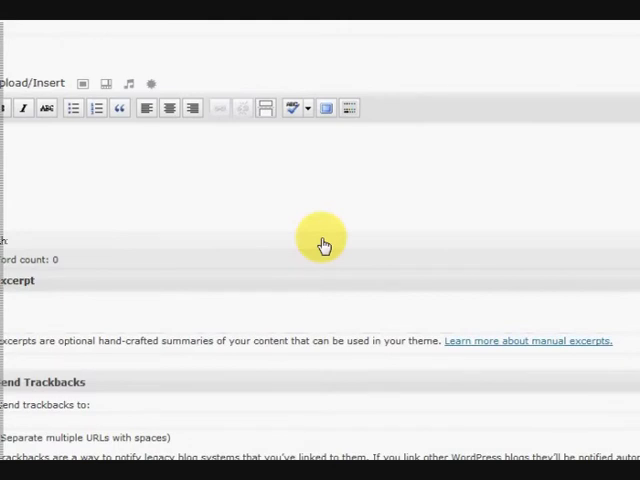
{"action": "scroll", "scroll_direction": "up", "scroll_amount": 3}
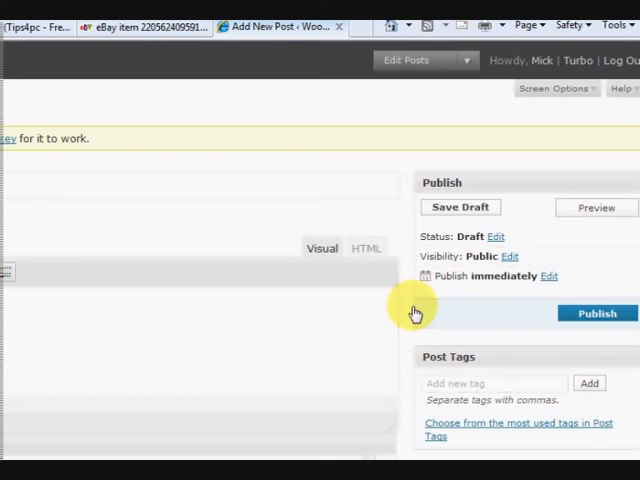
{"action": "mouse_move", "coordinate": [170, 330]}
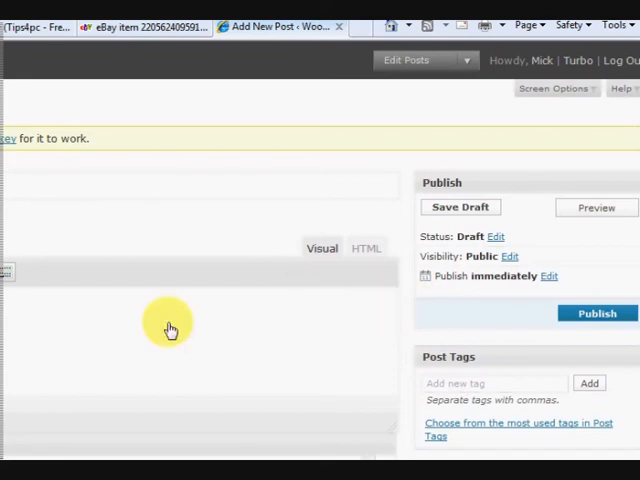